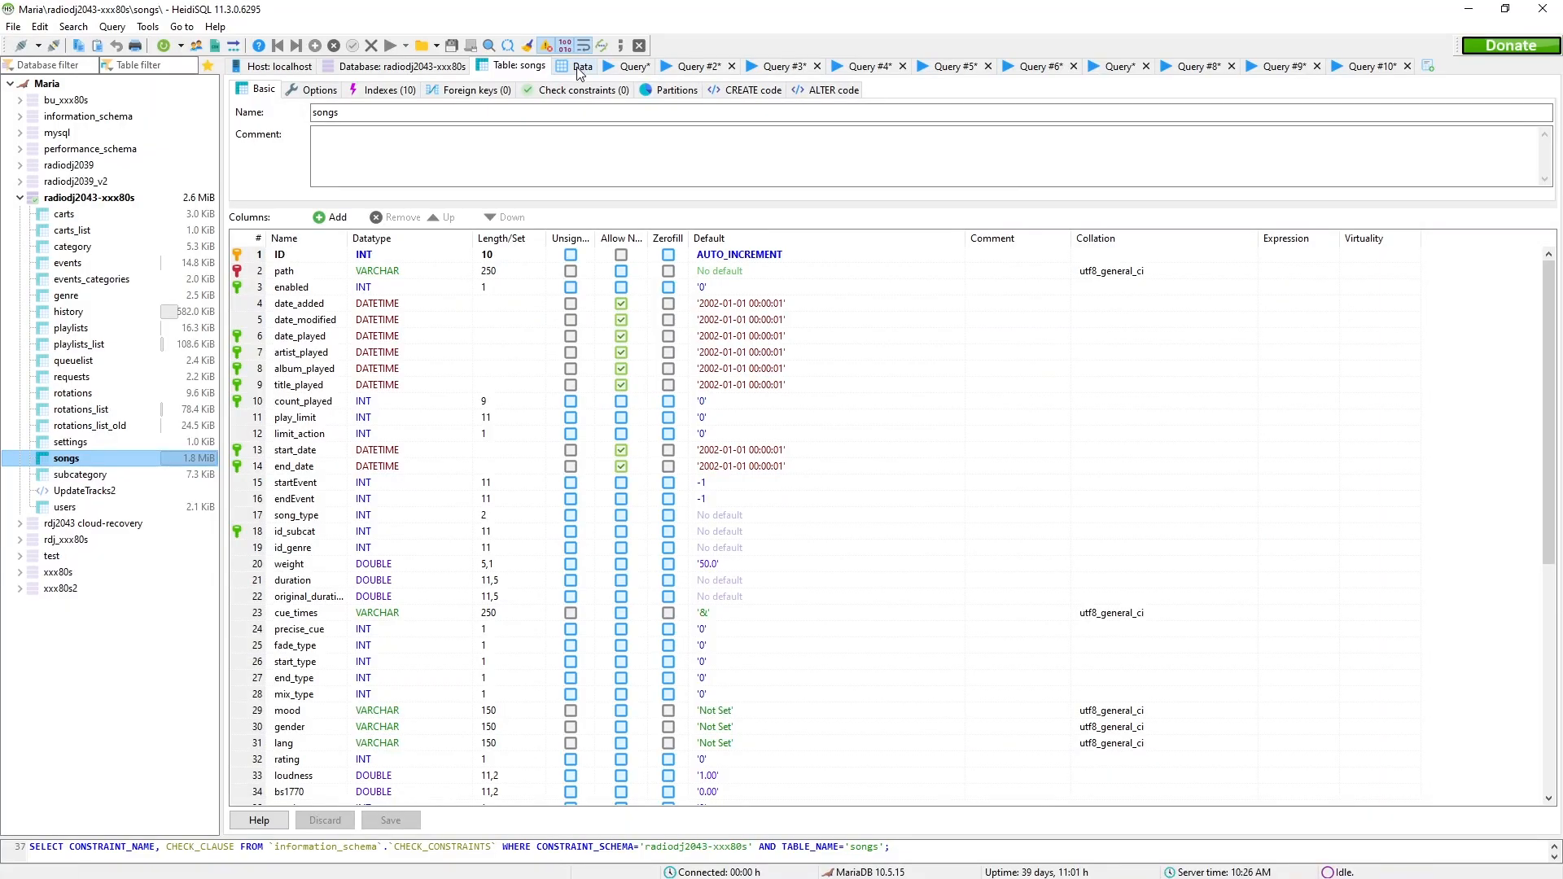
Show the songs data filtered to id_subcat 34, then disconnect and open the Session manager
click(585, 66)
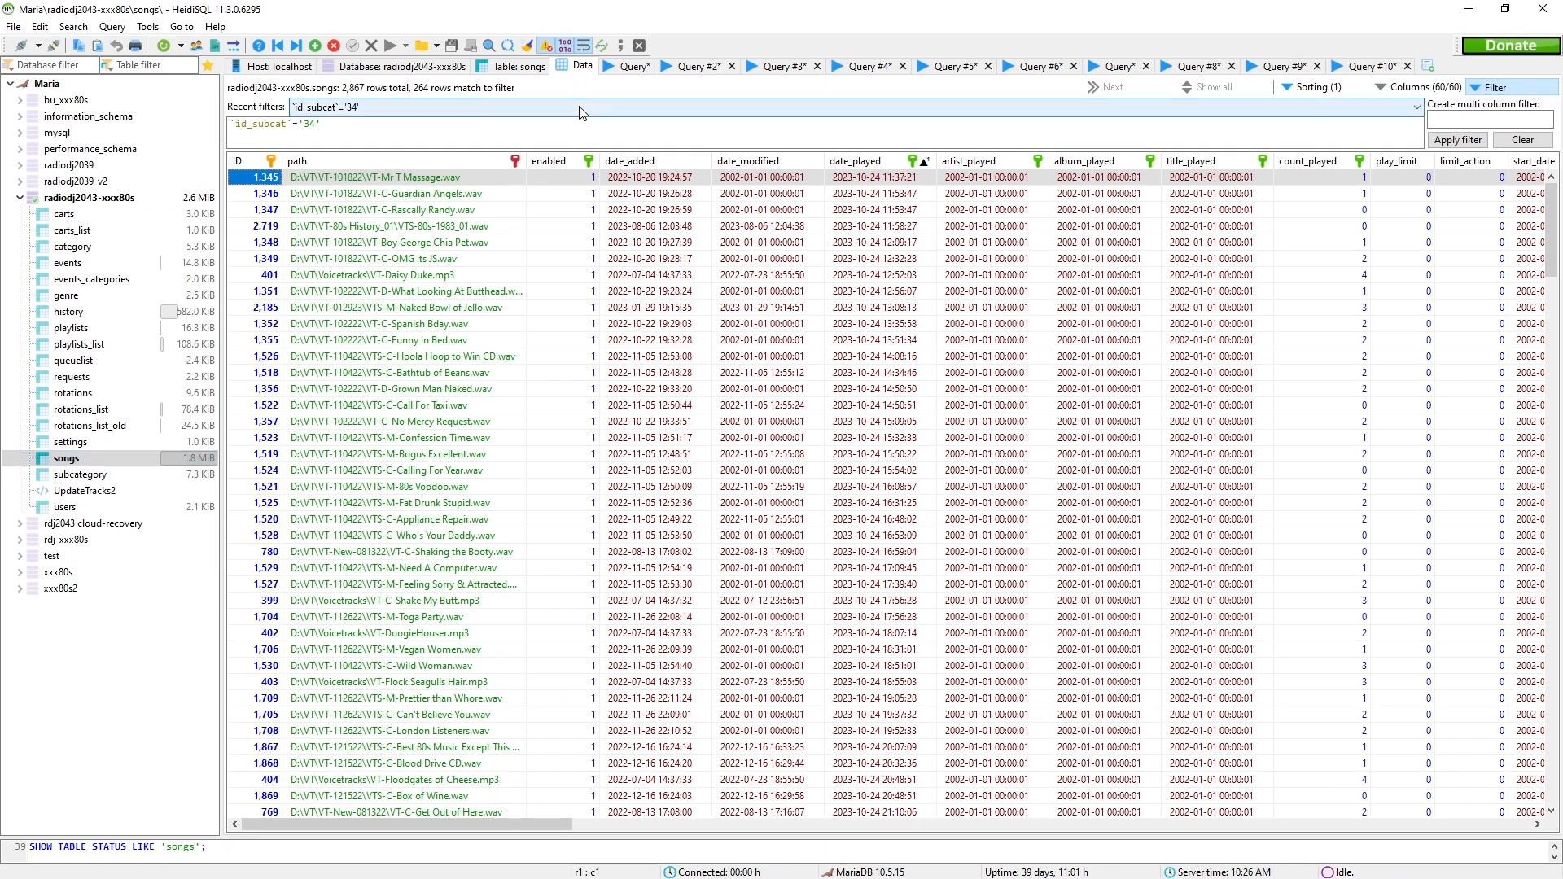
click(258, 258)
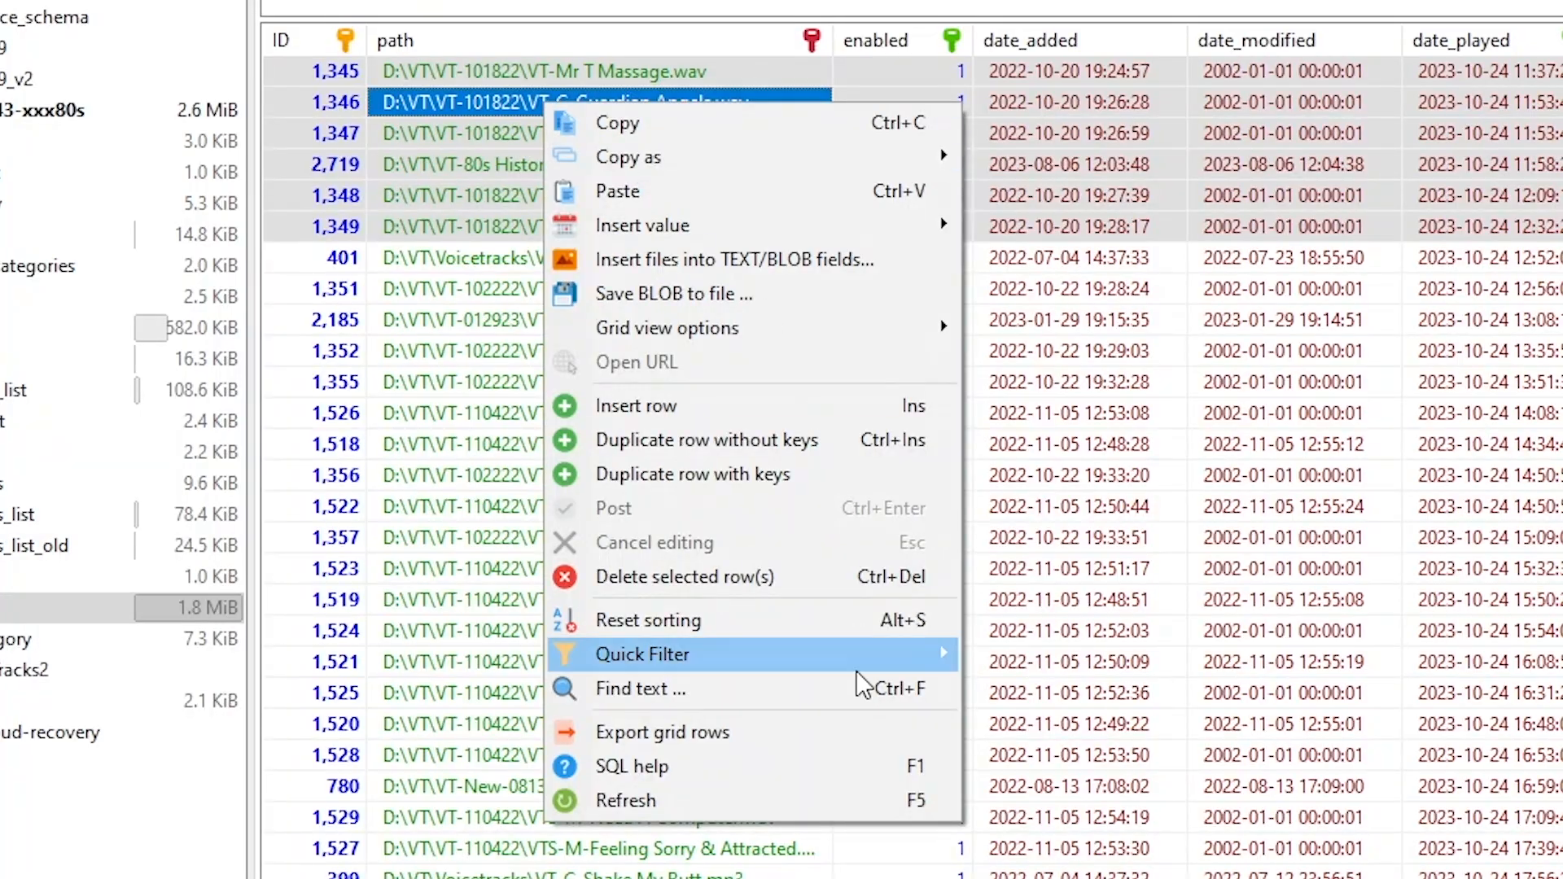
click(662, 732)
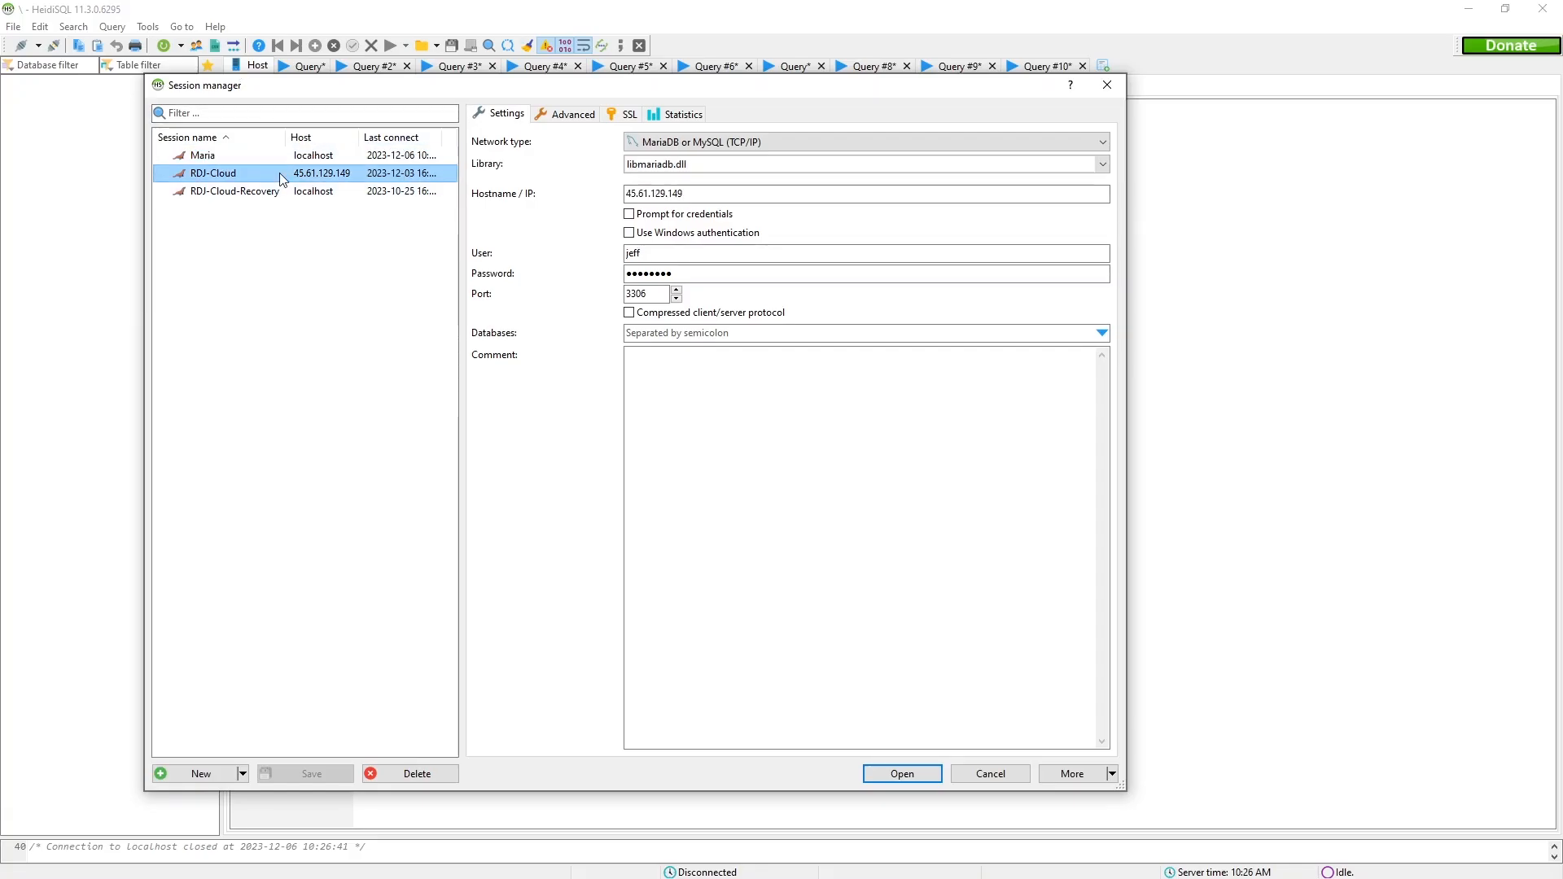
Connect to the RDJ-Cloud session and begin a CSV import into xxx80sradio songs
click(261, 45)
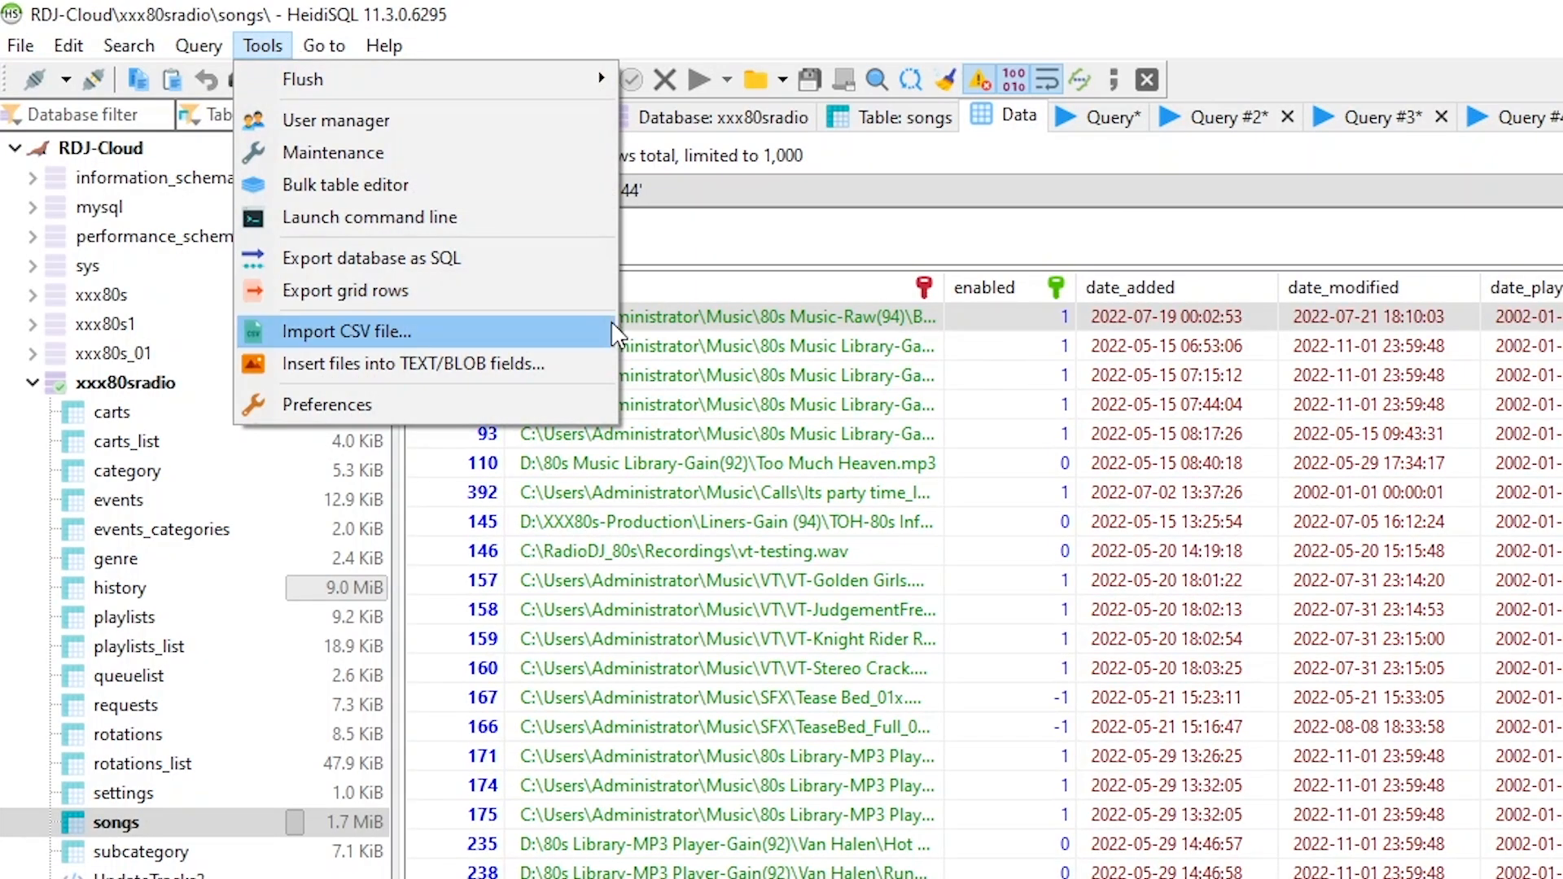
click(346, 331)
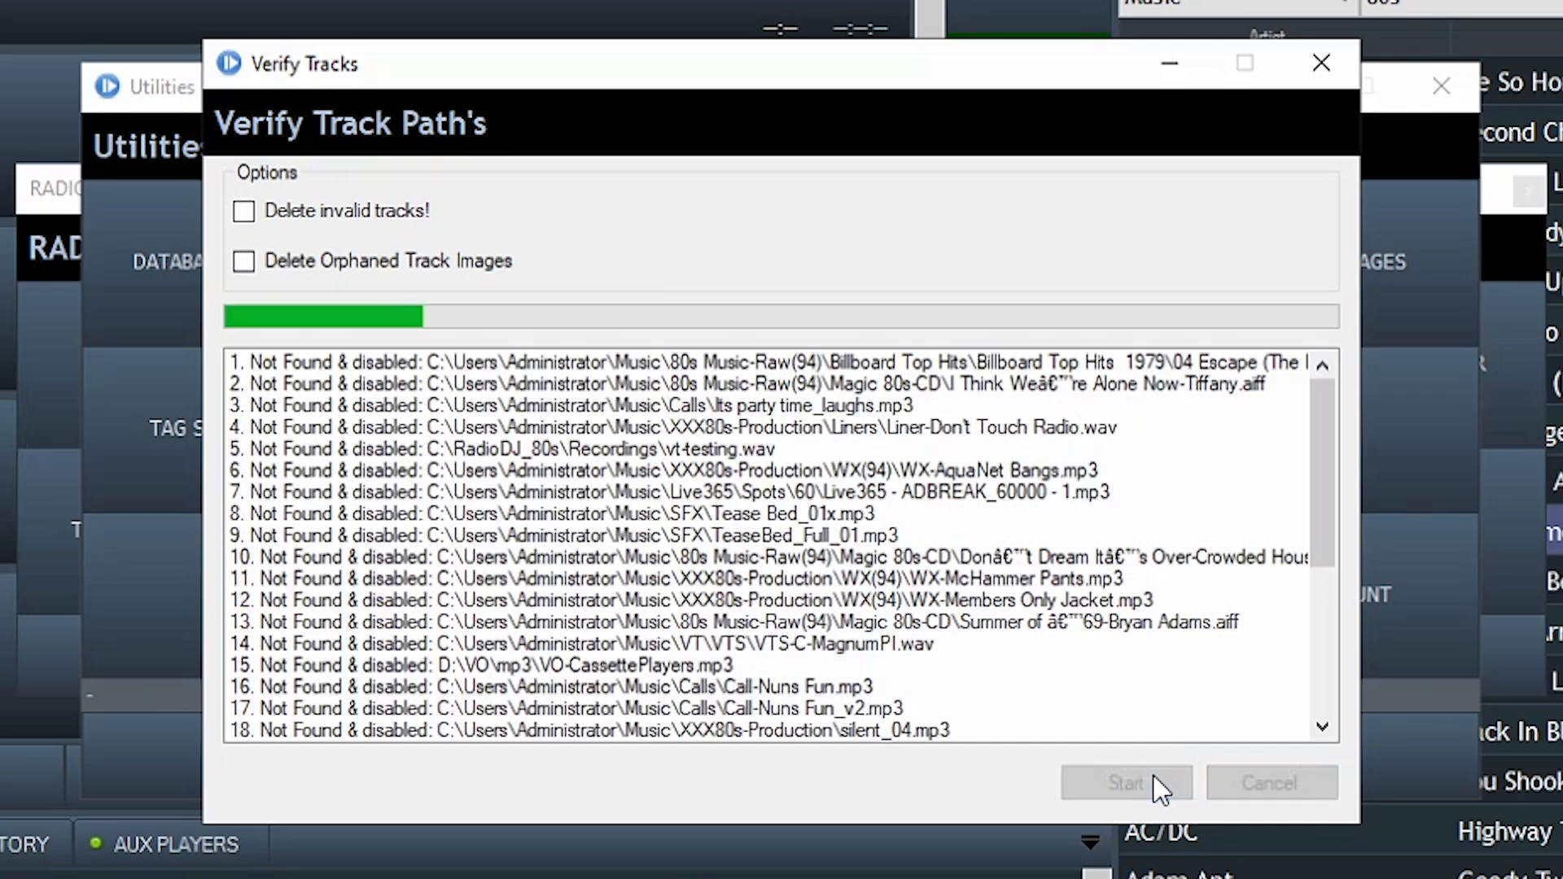
Dismiss the previous results and rerun Verify Tracks on all track file paths
click(1322, 63)
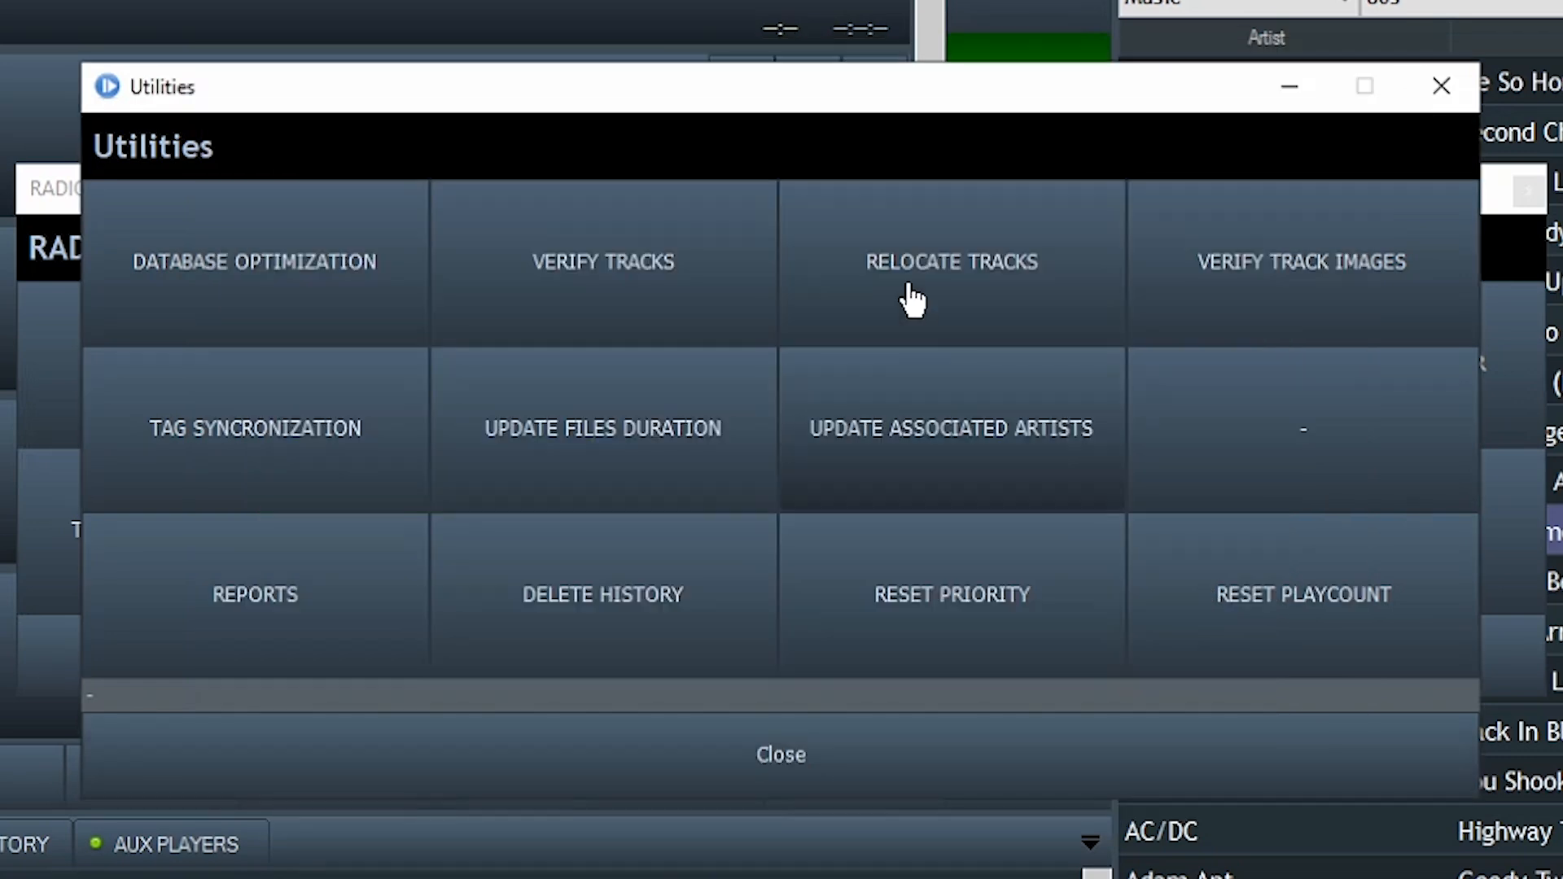
click(950, 262)
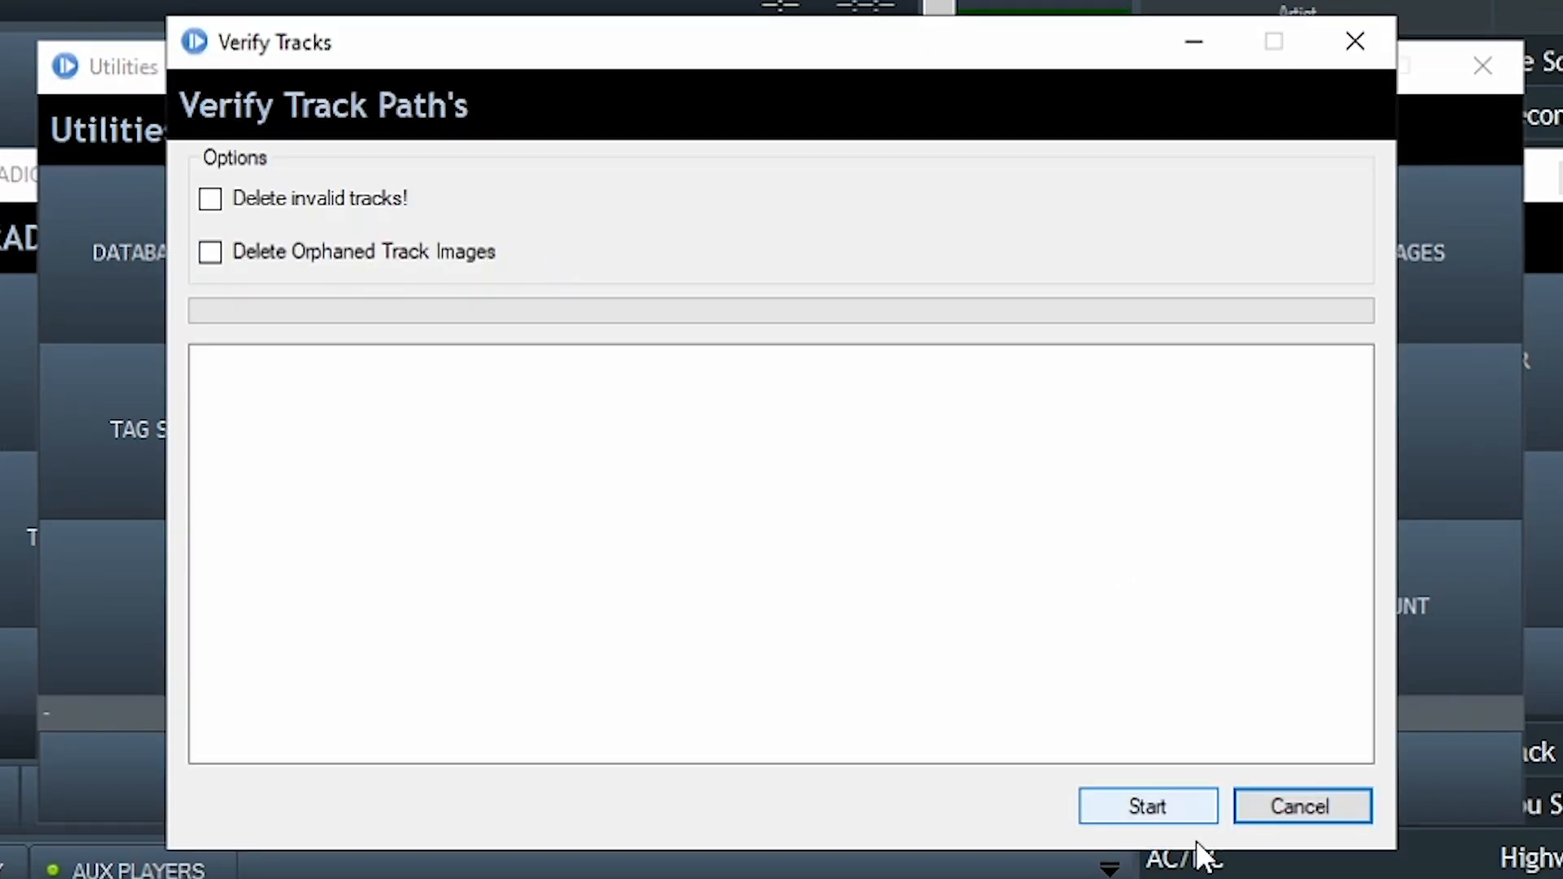
click(1146, 806)
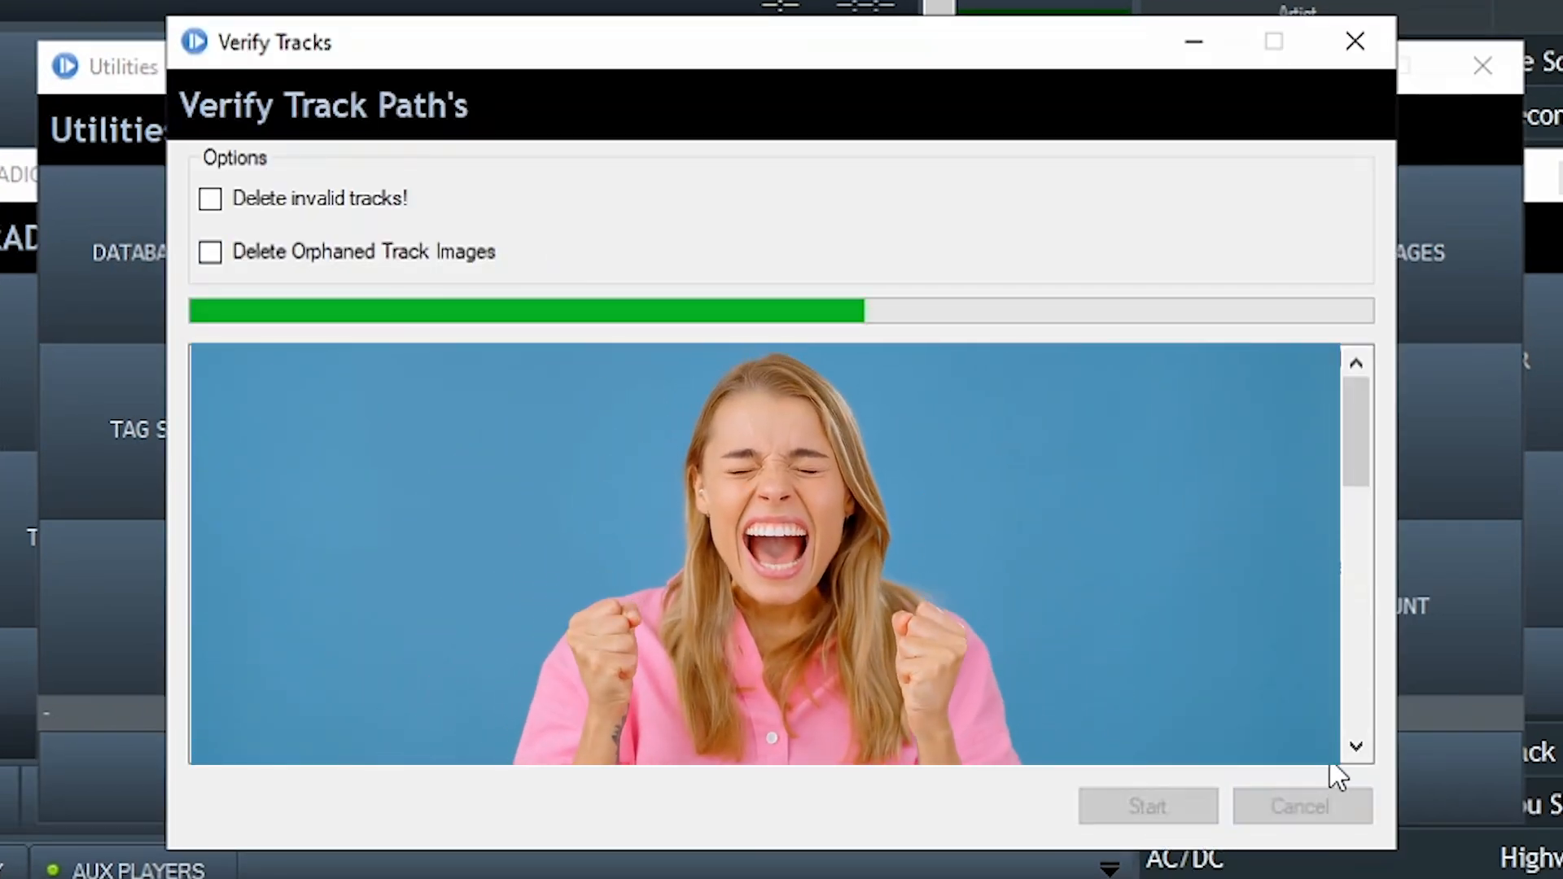